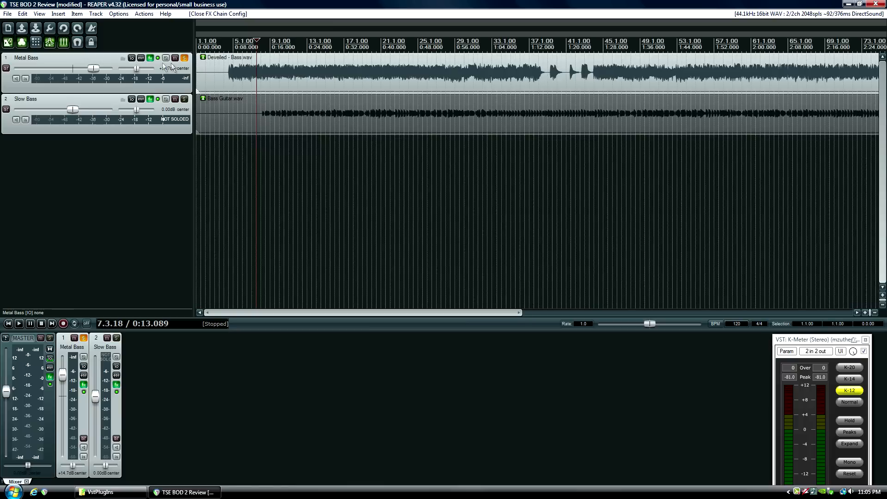
mouse_move(148, 58)
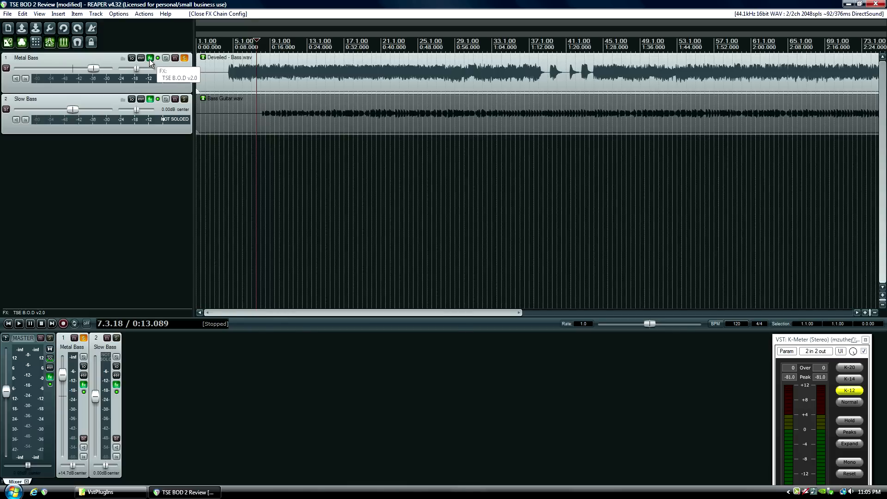
Step: Open the Metal Bass track's FX chain to show TSE B.O.D v2.0
left_click(149, 58)
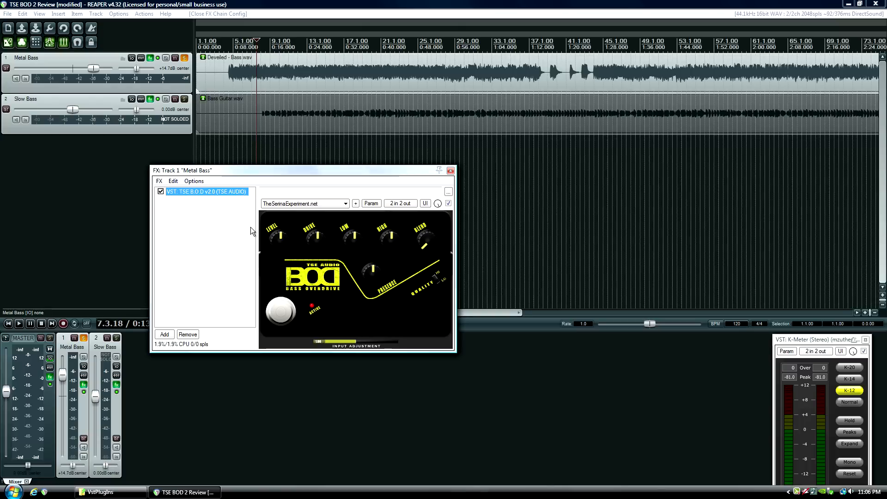
mouse_move(251, 234)
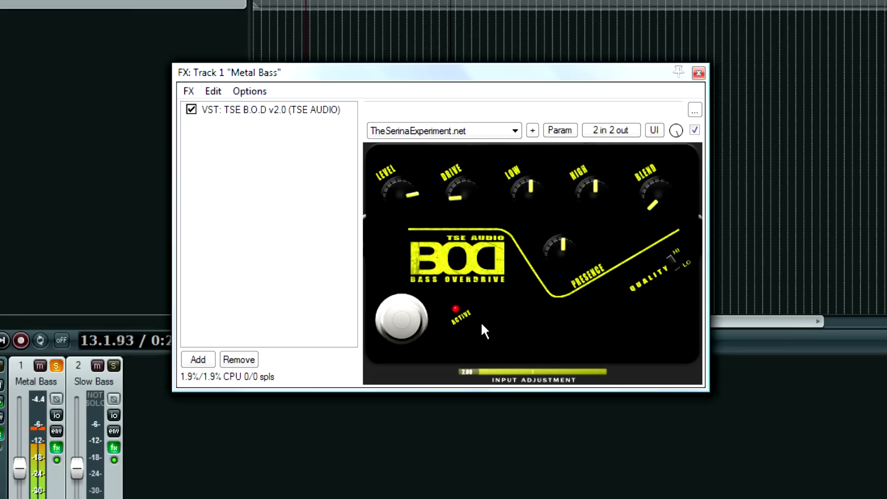
Step: Turn up the B.O.D drive knob and adjust its output level knob
left_click_drag(458, 189, 478, 184)
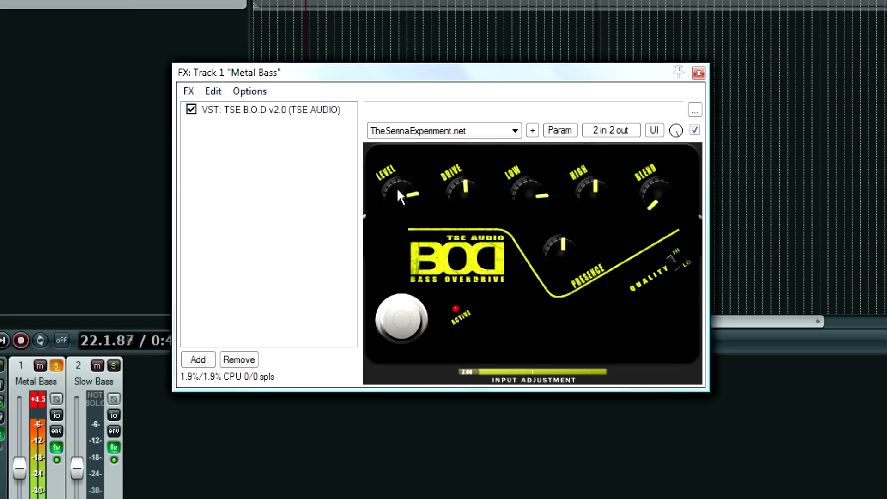
left_click_drag(398, 195, 405, 232)
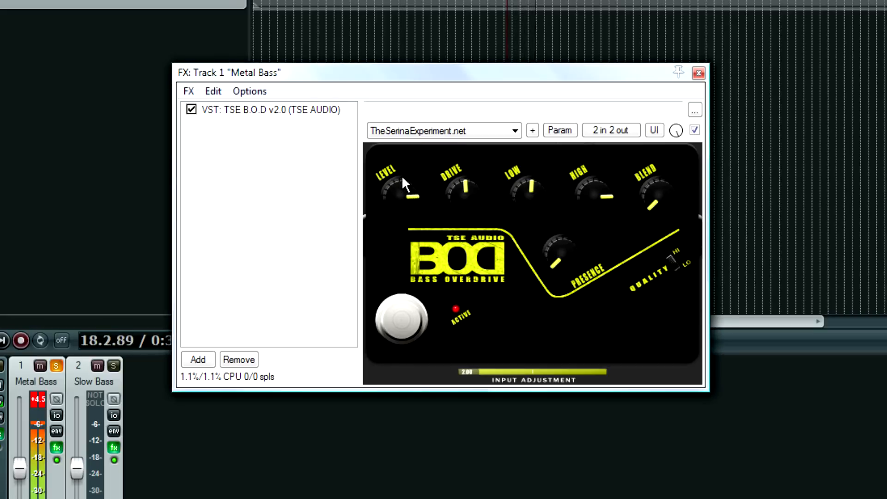
mouse_move(201, 126)
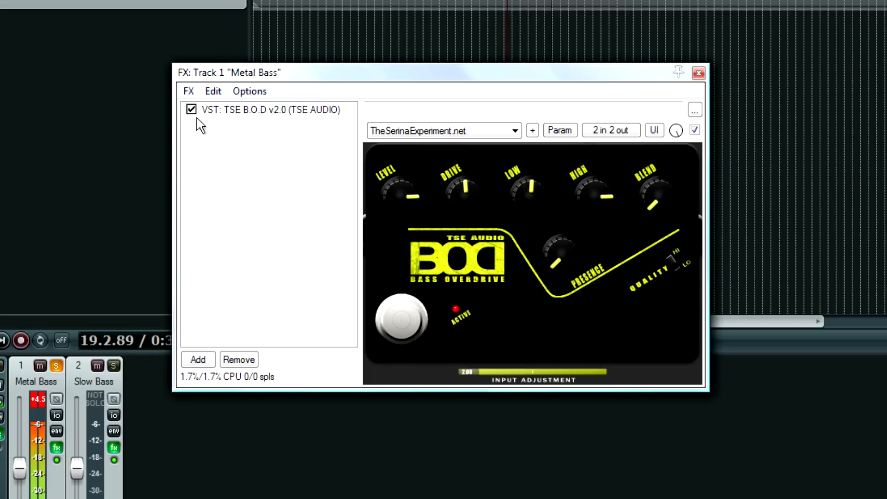
left_click(191, 109)
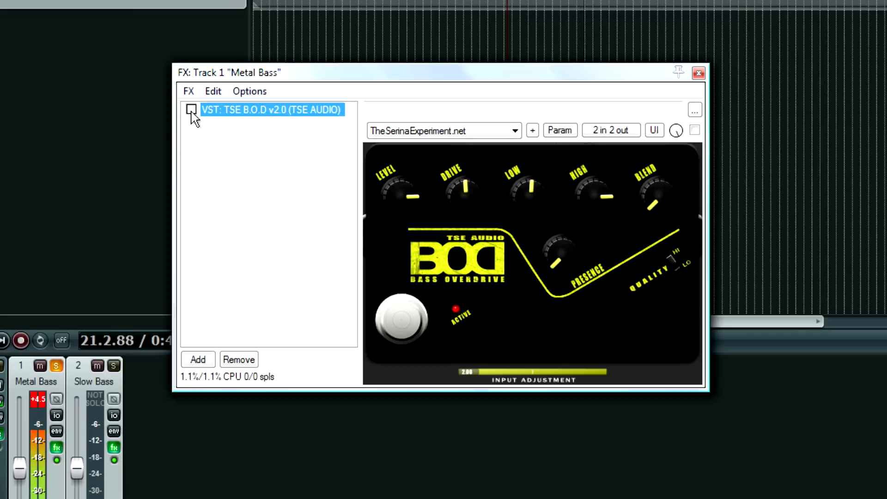
left_click(191, 110)
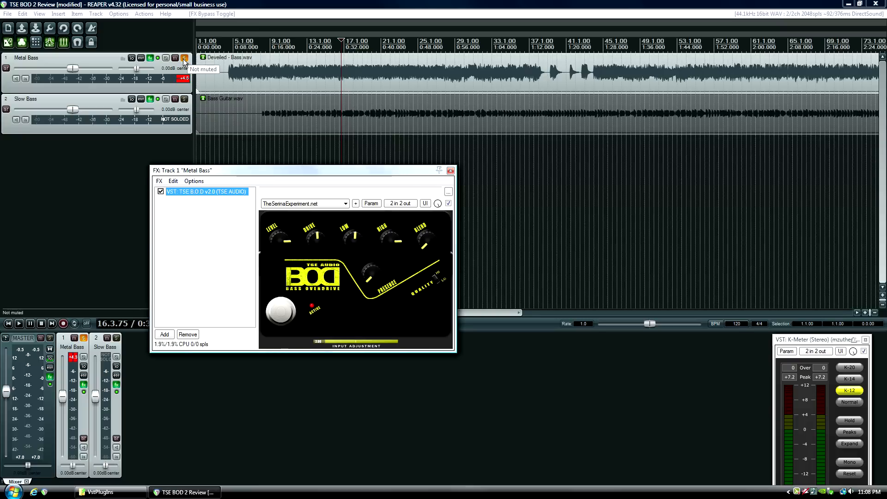
Step: Unsolo the Metal Bass track
left_click(183, 58)
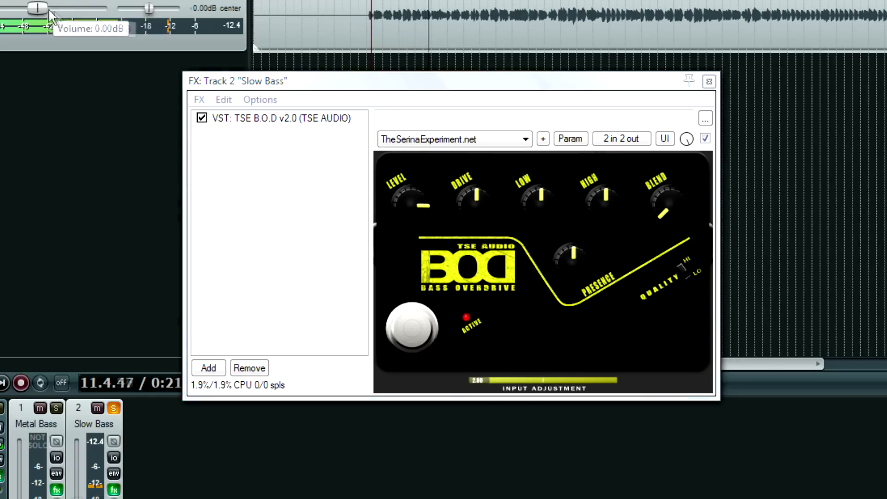
Step: Raise the Slow Bass volume to about +8 dB and re-enable its overdrive
left_click_drag(38, 8, 59, 8)
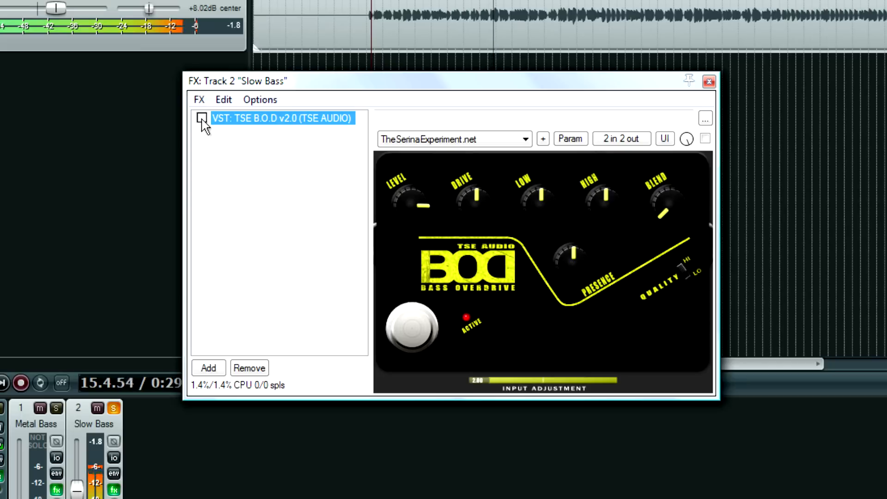
left_click(202, 118)
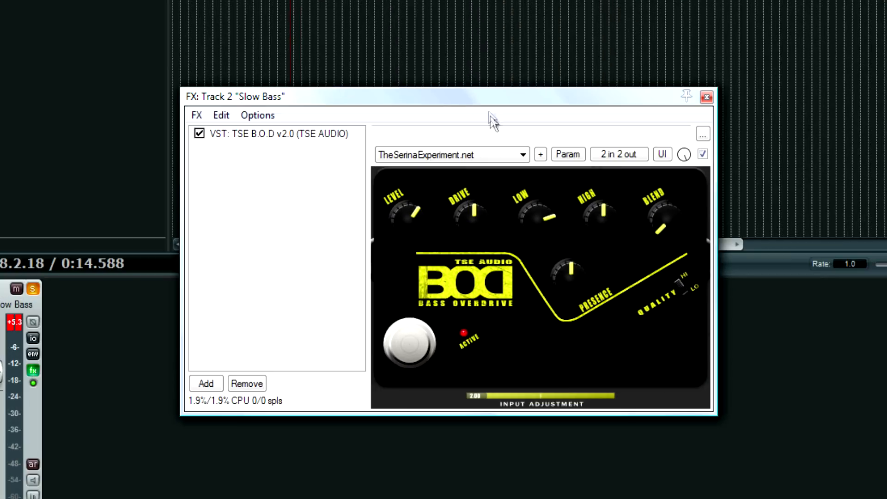
mouse_move(516, 212)
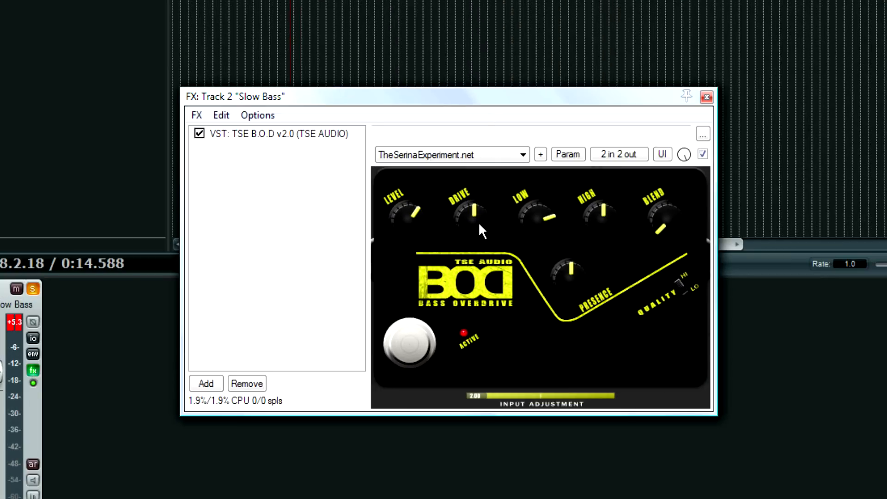
mouse_move(490, 227)
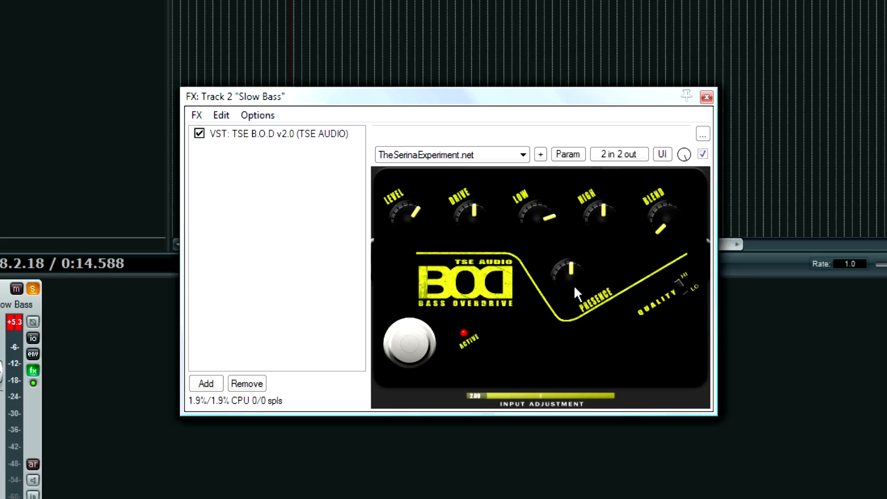
mouse_move(560, 288)
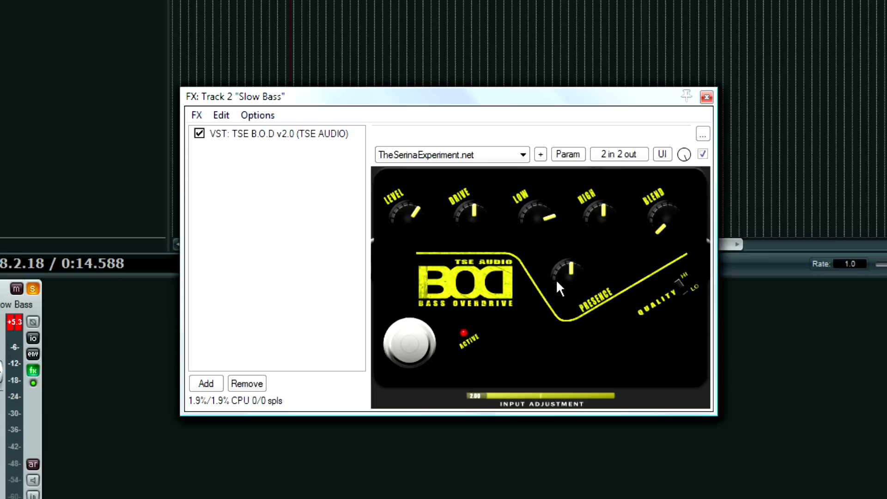